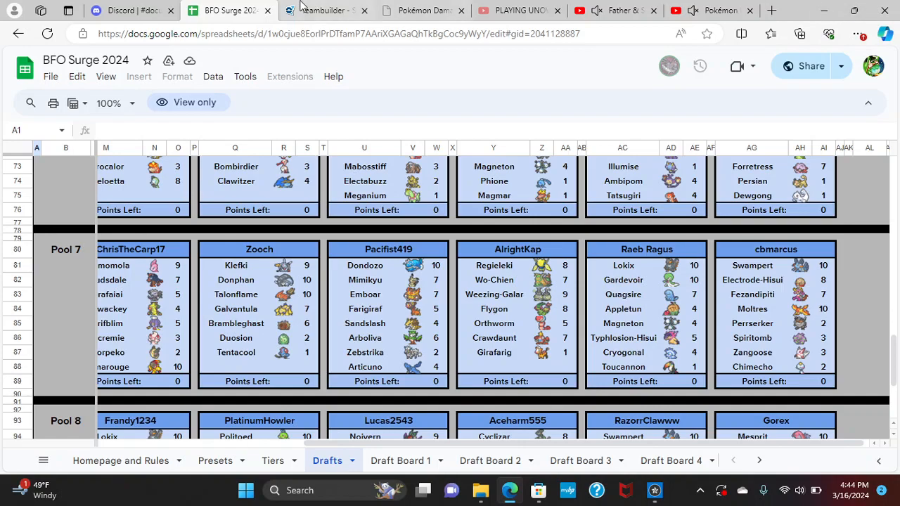
- Review Bernardo's Emboar set and Bobber's Porygon2 set in the team builder
{"action": "left_click", "coordinate": [228, 10]}
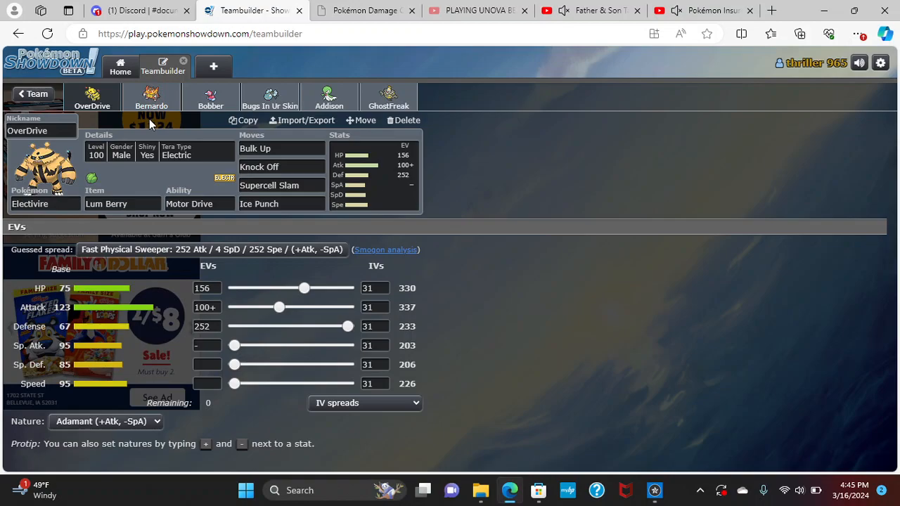
{"action": "left_click", "coordinate": [151, 99]}
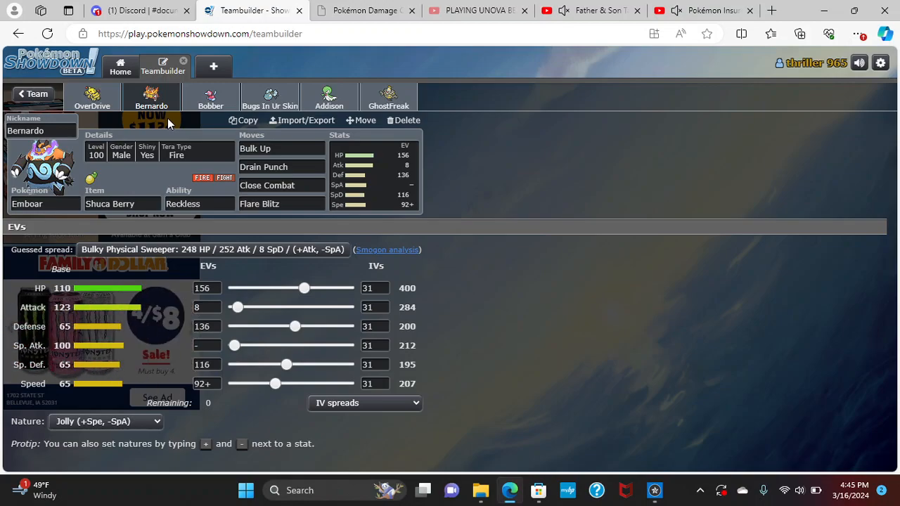
{"action": "left_click", "coordinate": [211, 96]}
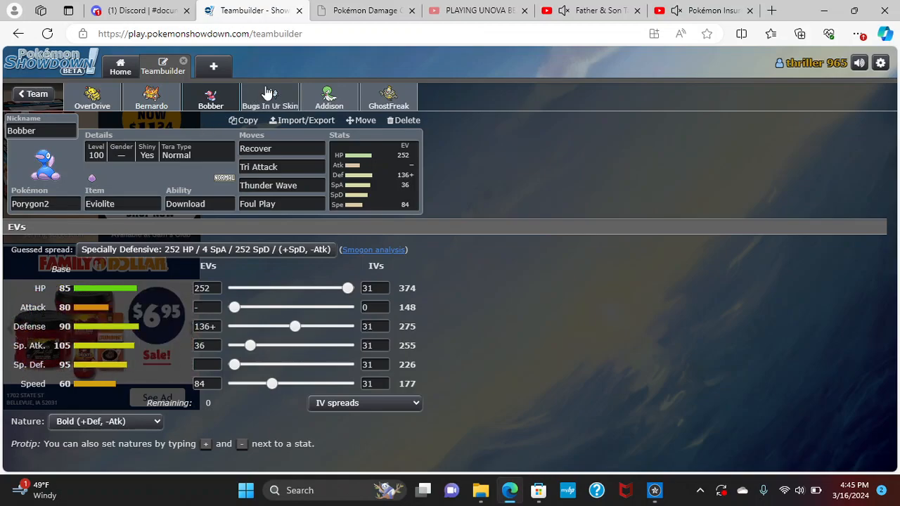
- Review the Bugs In Ur Skin, Addison and GhostFreak sets in the team builder
{"action": "left_click", "coordinate": [270, 96]}
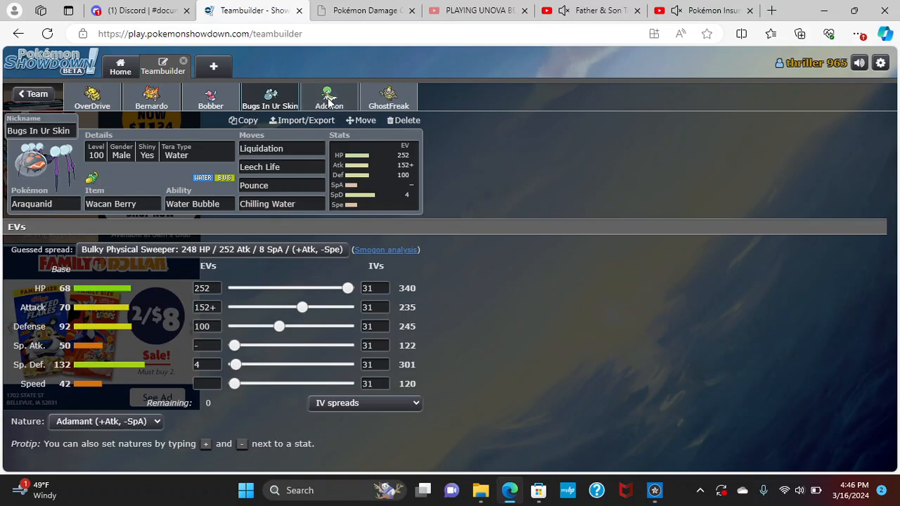
{"action": "left_click", "coordinate": [329, 96]}
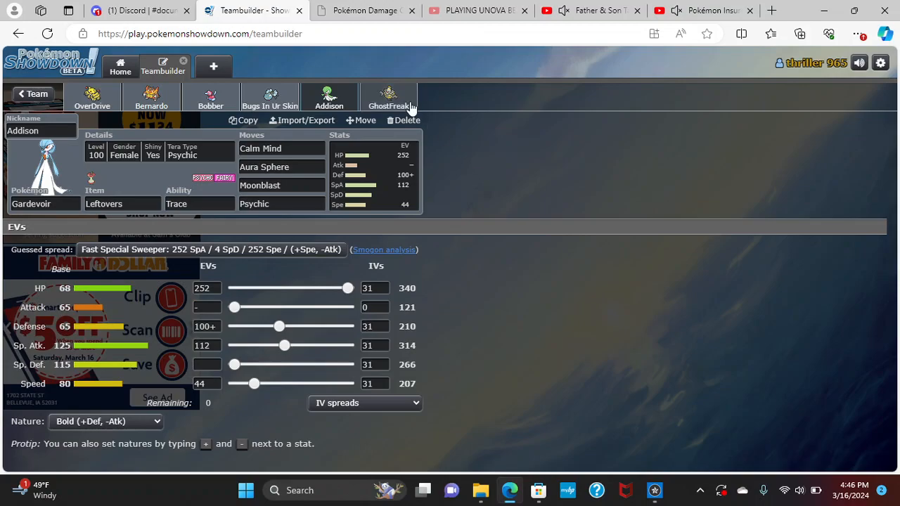
{"action": "left_click", "coordinate": [388, 97]}
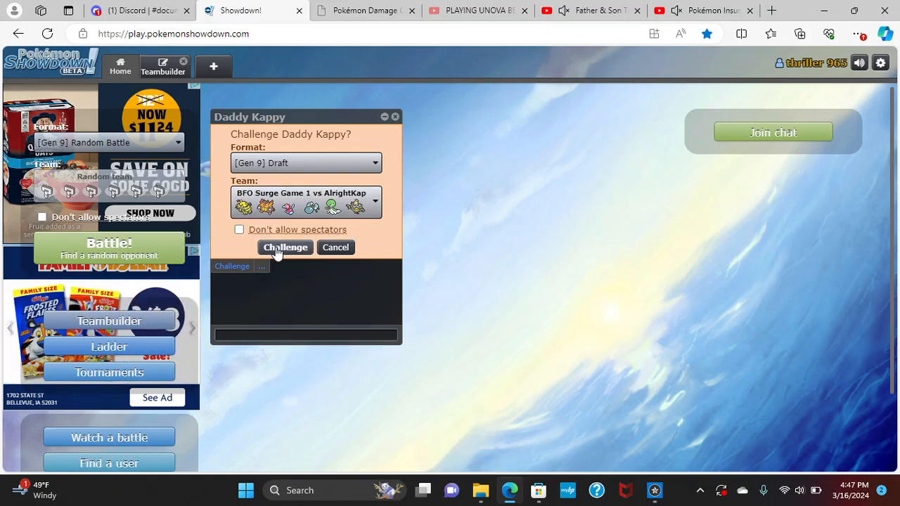
- Send the Gen 9 Draft challenge to Daddy Kappy with the BFO Surge team
{"action": "left_click", "coordinate": [284, 248]}
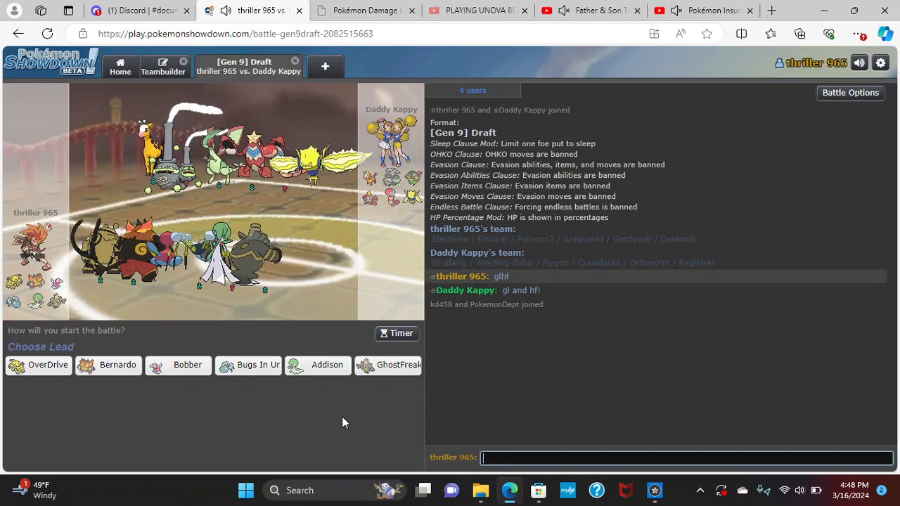
{"action": "mouse_move", "coordinate": [252, 371]}
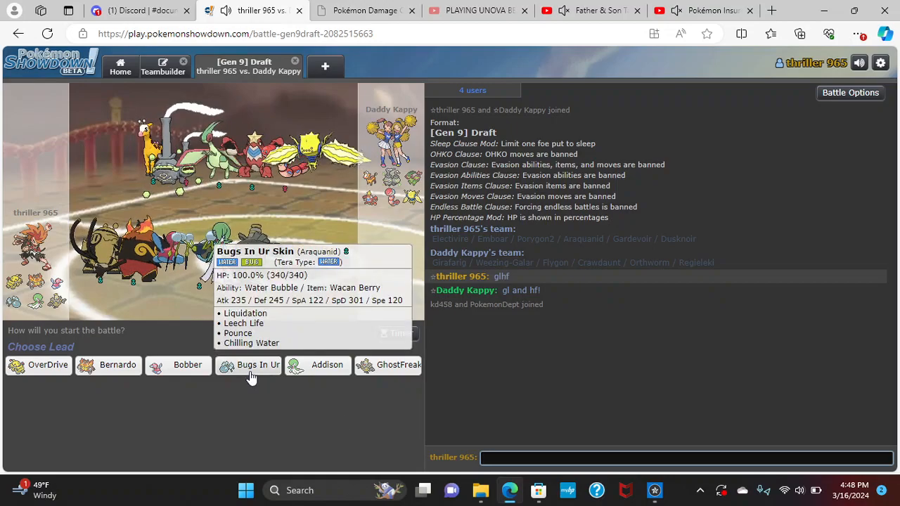
- Lead the battle with Bugs In Ur Skin the Araquanid
{"action": "left_click", "coordinate": [259, 364]}
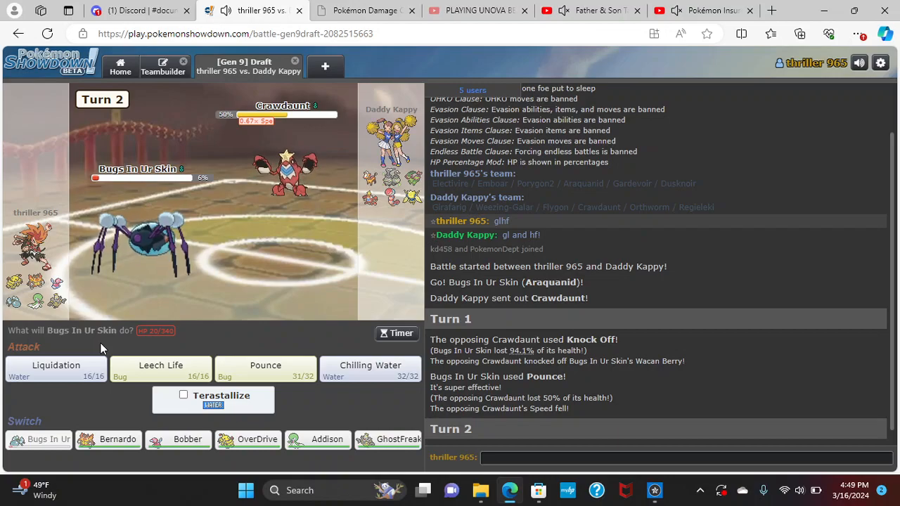
- Have Araquanid use Liquidation on Turn 2
{"action": "left_click", "coordinate": [56, 369]}
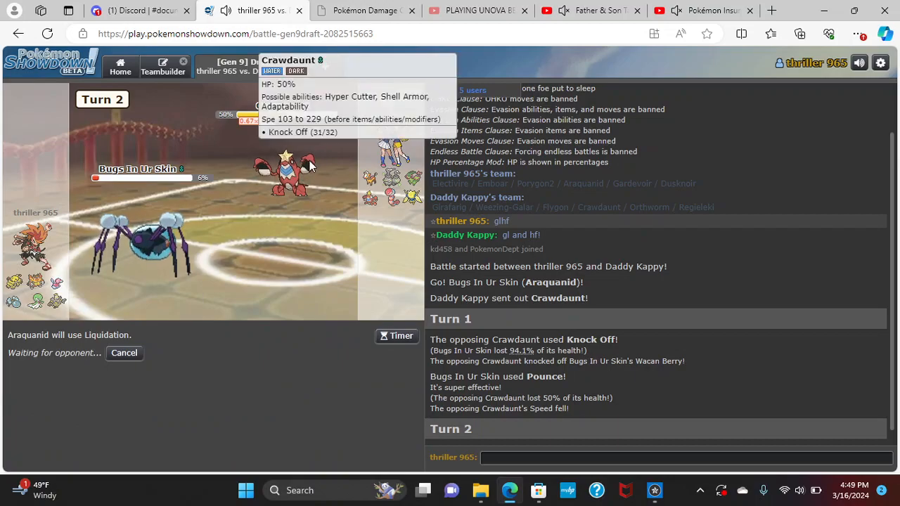
{"action": "mouse_move", "coordinate": [225, 280]}
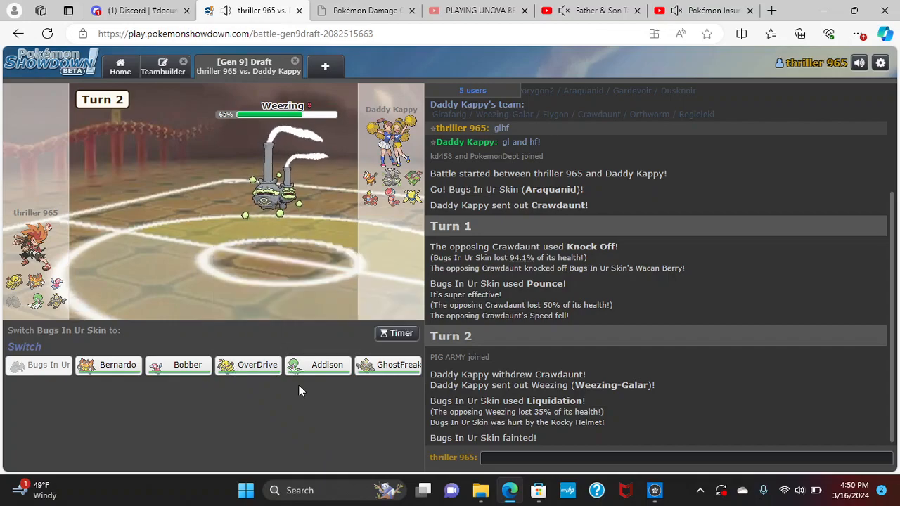
{"action": "mouse_move", "coordinate": [318, 366]}
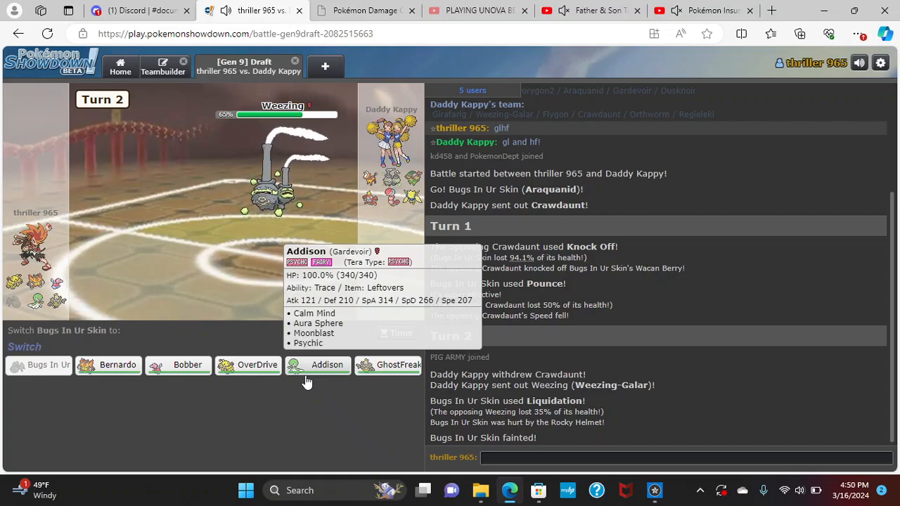
{"action": "mouse_move", "coordinate": [118, 365]}
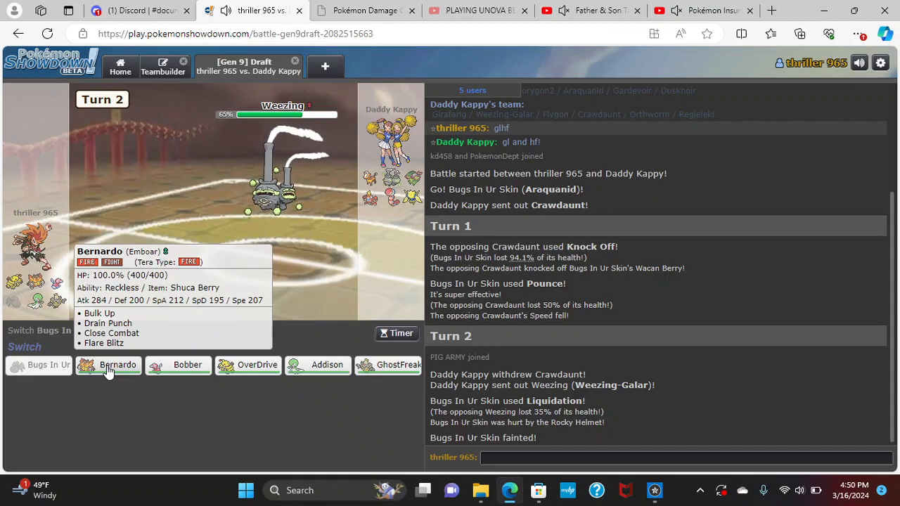
- Send out Bernardo the Emboar to replace the fainted Araquanid
{"action": "left_click", "coordinate": [119, 364]}
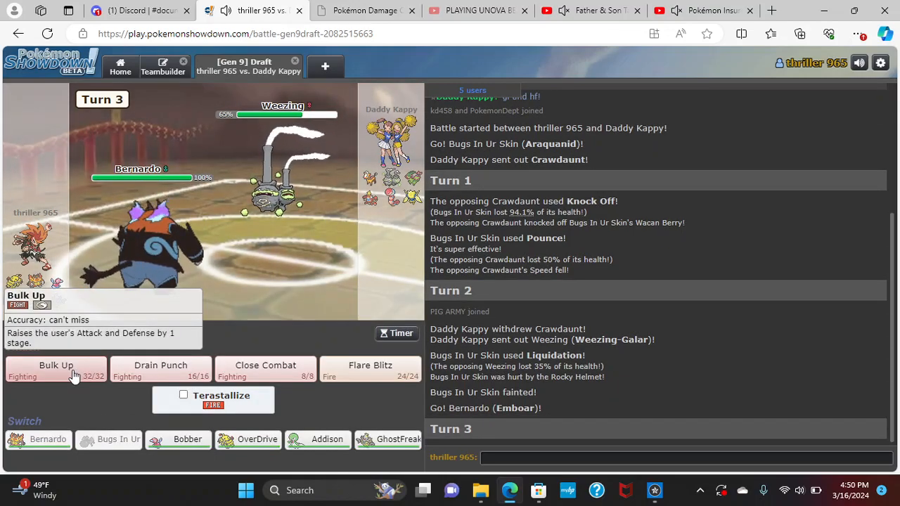
- Have Bernardo use Bulk Up on Turn 3 and Flare Blitz on Turn 4
{"action": "left_click", "coordinate": [56, 366]}
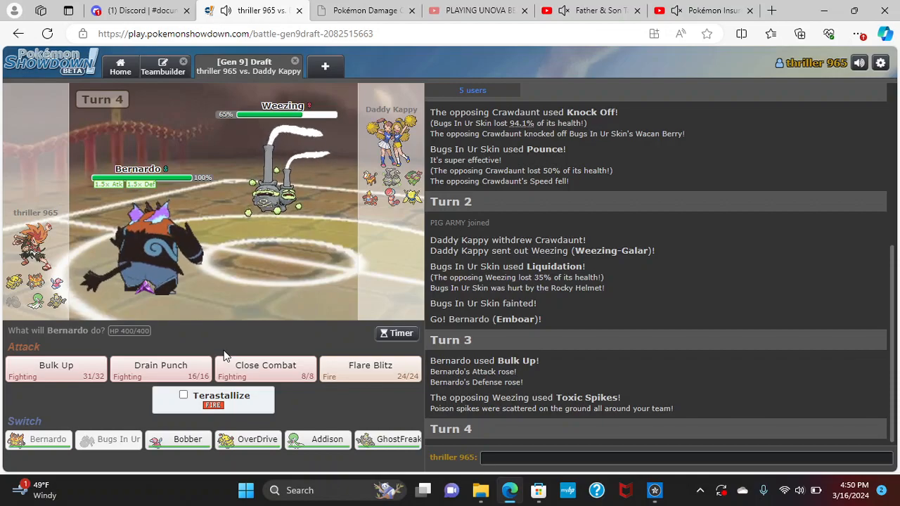
{"action": "mouse_move", "coordinate": [369, 368]}
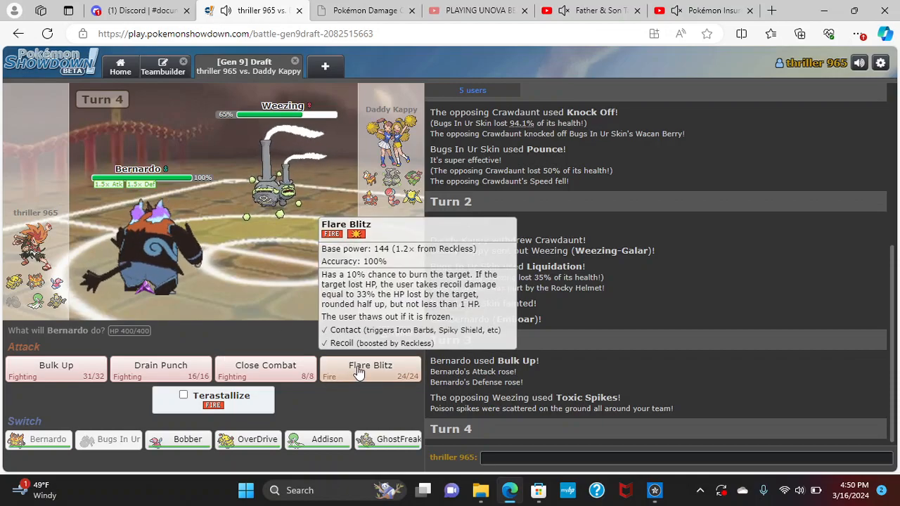
{"action": "left_click", "coordinate": [370, 368]}
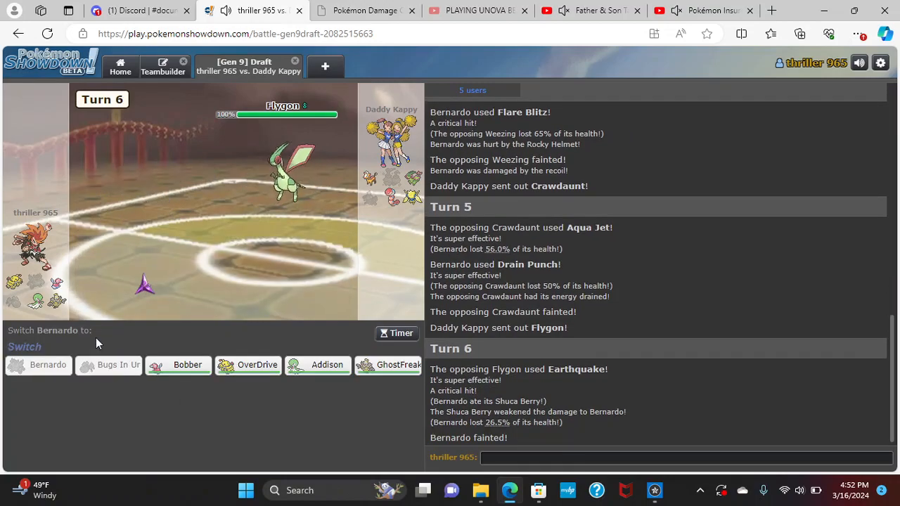
{"action": "mouse_move", "coordinate": [315, 344]}
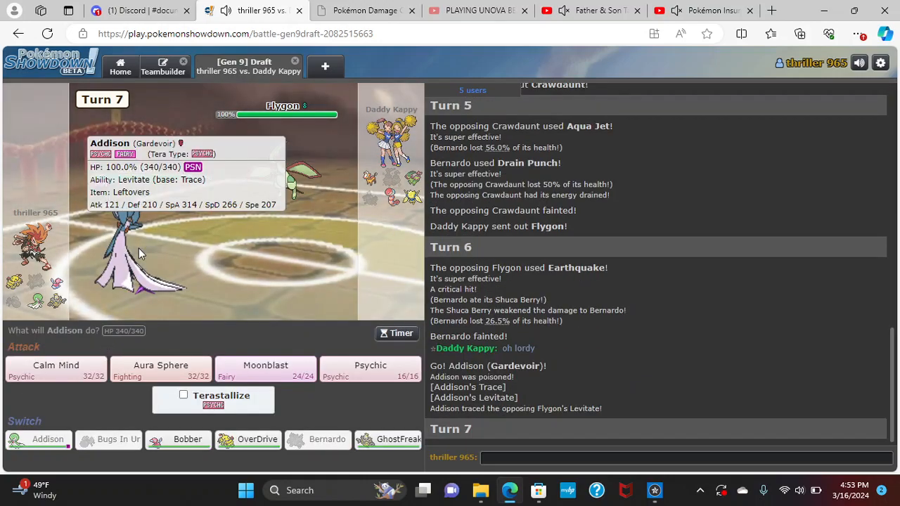
{"action": "mouse_move", "coordinate": [214, 275]}
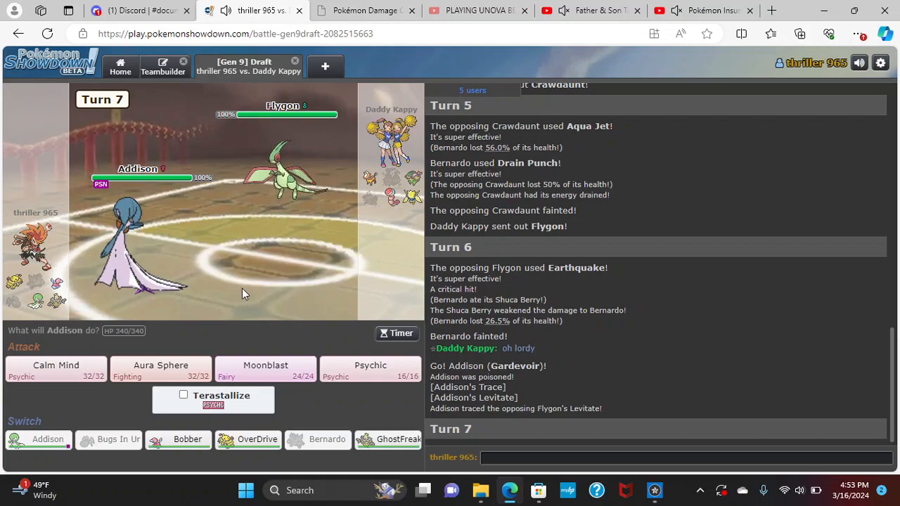
{"action": "mouse_move", "coordinate": [265, 369]}
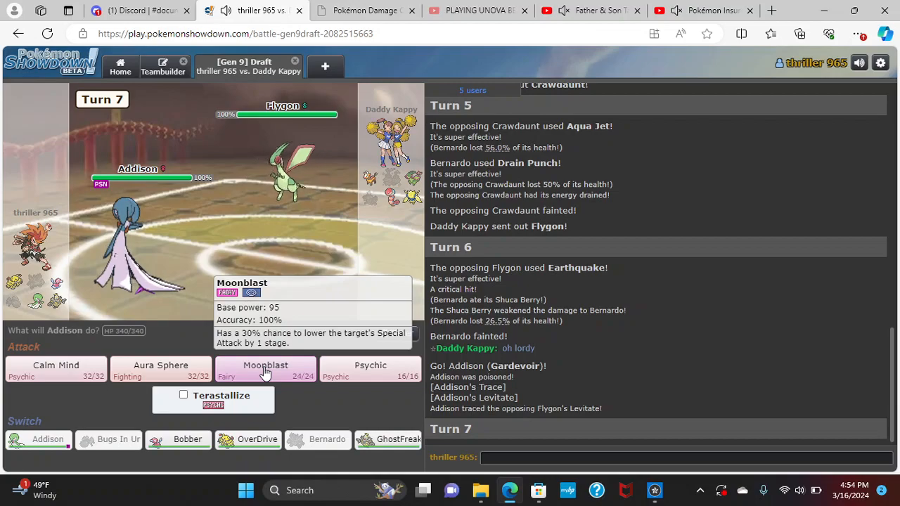
{"action": "mouse_move", "coordinate": [56, 368]}
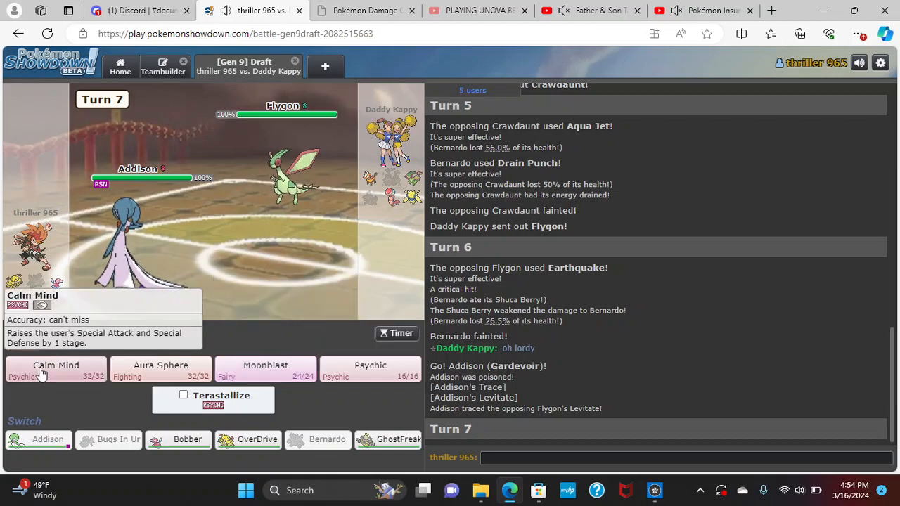
- Have Addison the Gardevoir use Calm Mind on Turn 7
{"action": "left_click", "coordinate": [56, 369]}
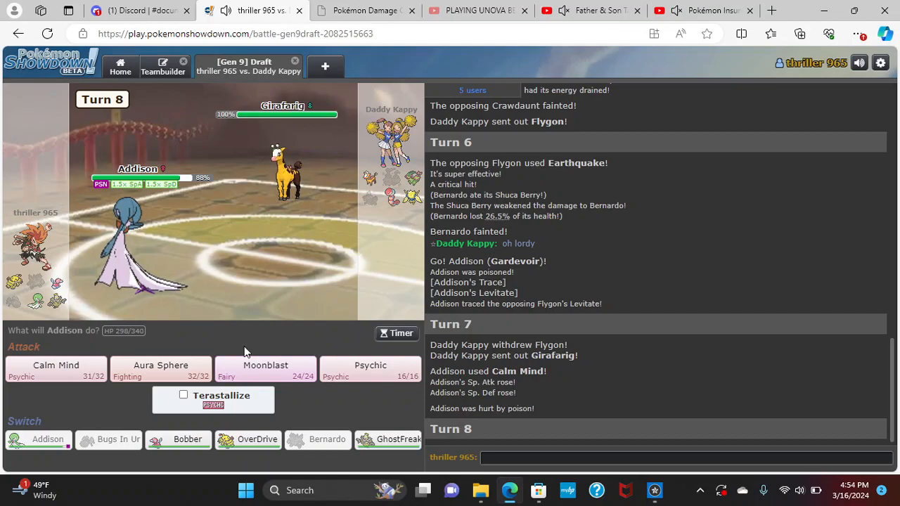
- Attack Girafarig with Moonblast on Turns 8 and 9
{"action": "left_click", "coordinate": [264, 368]}
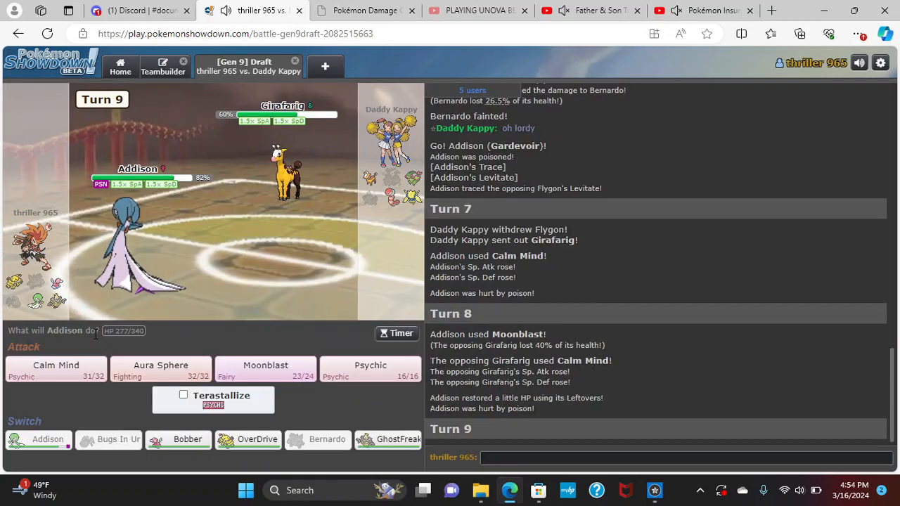
{"action": "mouse_move", "coordinate": [265, 365]}
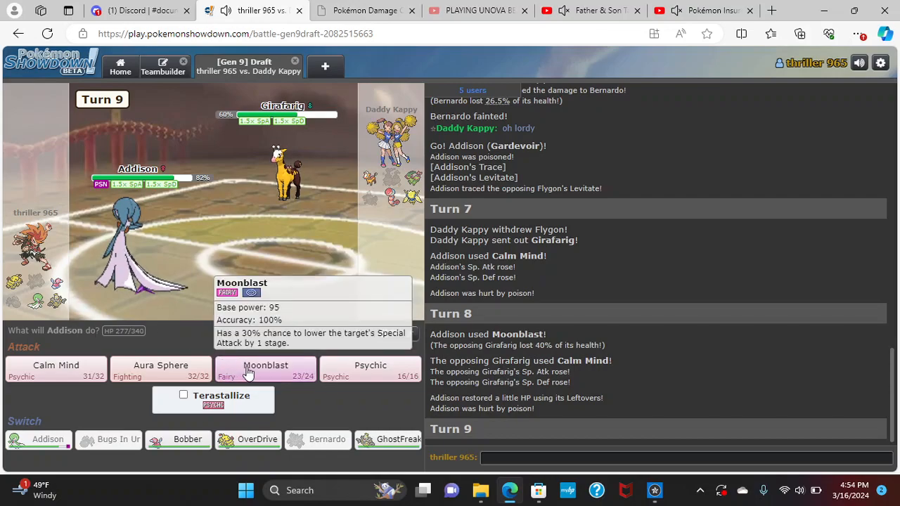
{"action": "left_click", "coordinate": [264, 368]}
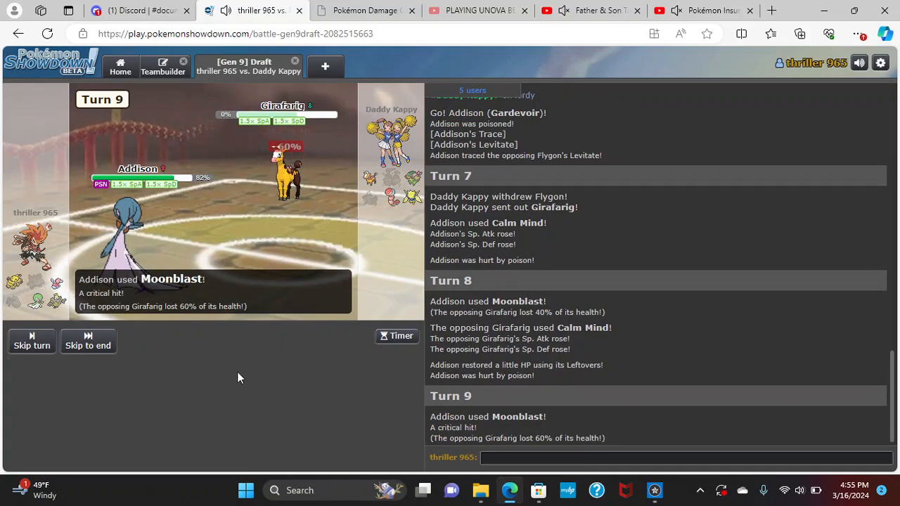
- Send 'im so sor' as an apology in the battle chat
{"action": "type", "text": "im s"}
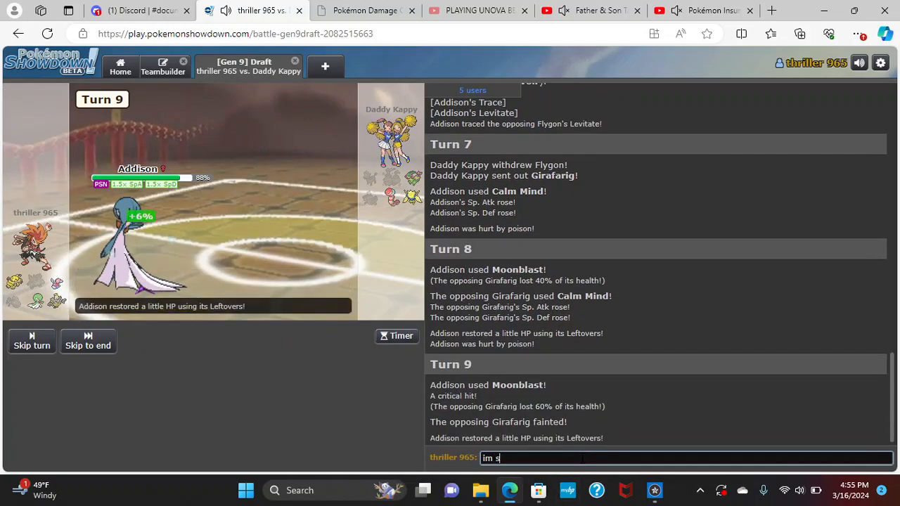
{"action": "type", "text": "o sor"}
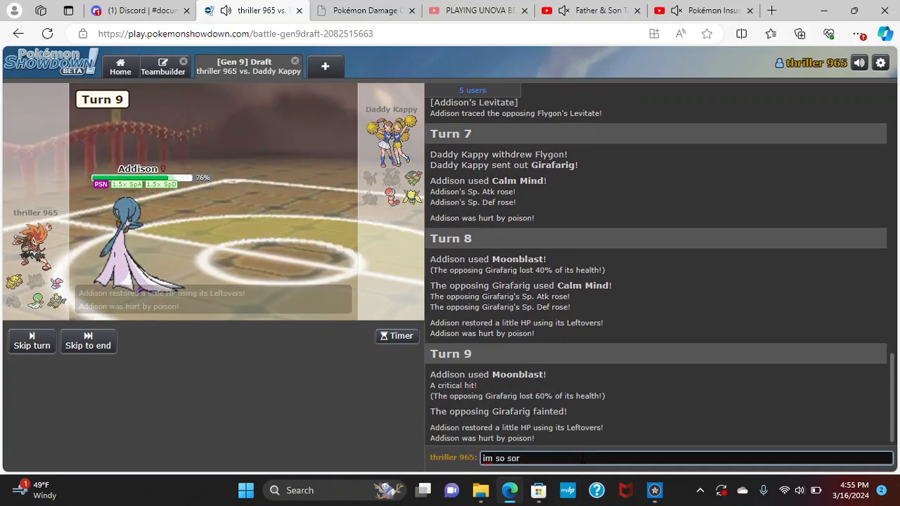
{"action": "key", "text": "enter"}
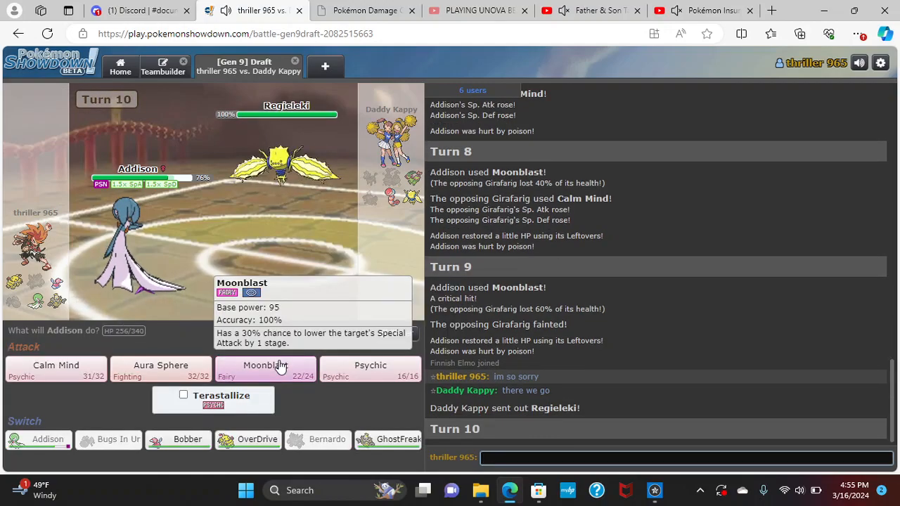
- Attack Regieleki with Addison's Moonblast on Turn 10
{"action": "left_click", "coordinate": [266, 369]}
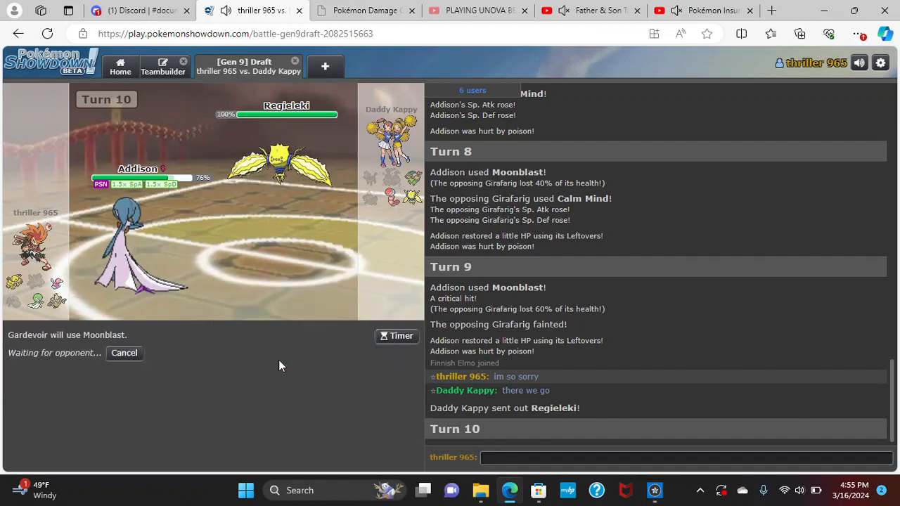
{"action": "mouse_move", "coordinate": [281, 336]}
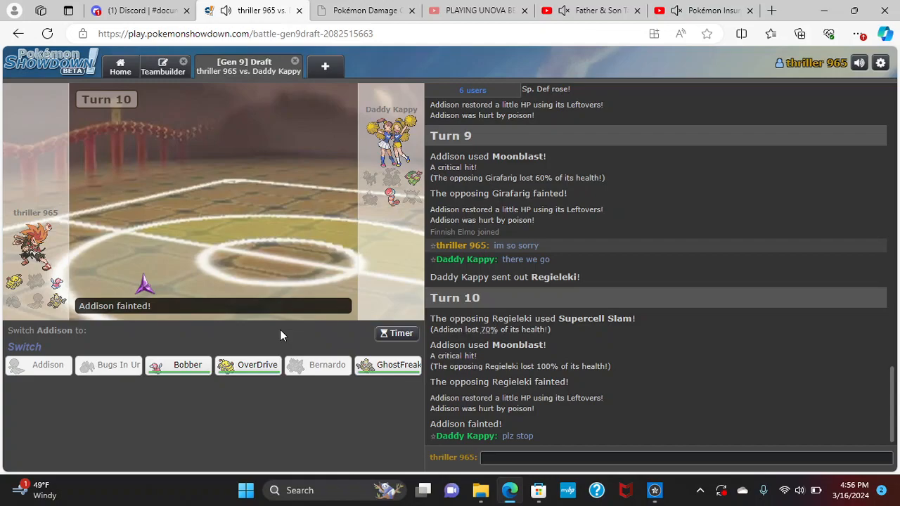
{"action": "mouse_move", "coordinate": [247, 364]}
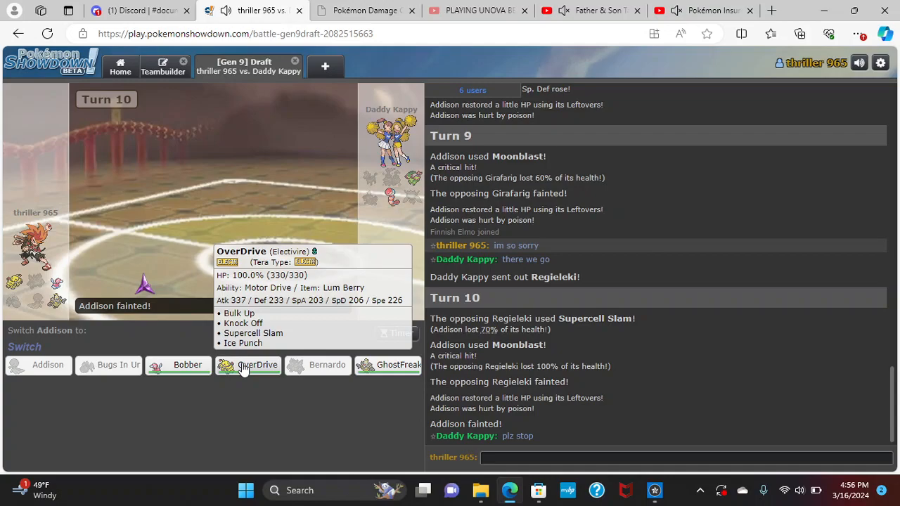
{"action": "mouse_move", "coordinate": [179, 365]}
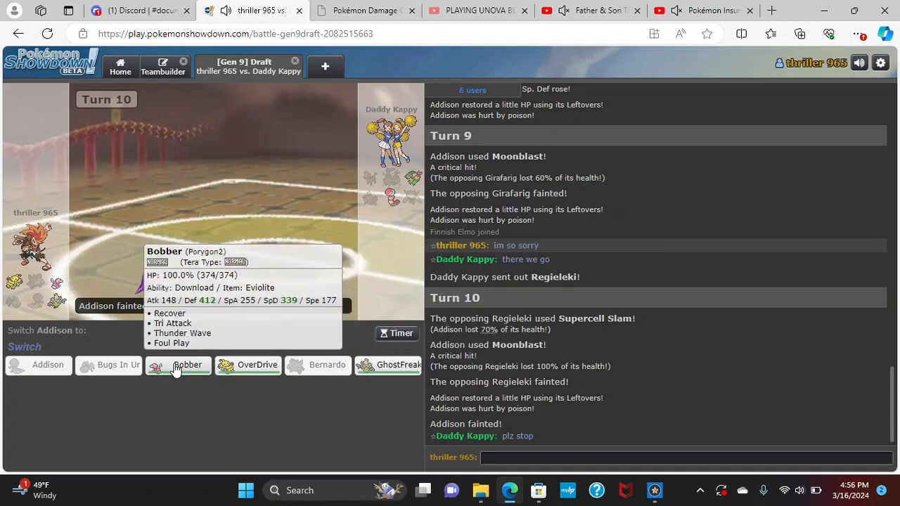
{"action": "mouse_move", "coordinate": [248, 364]}
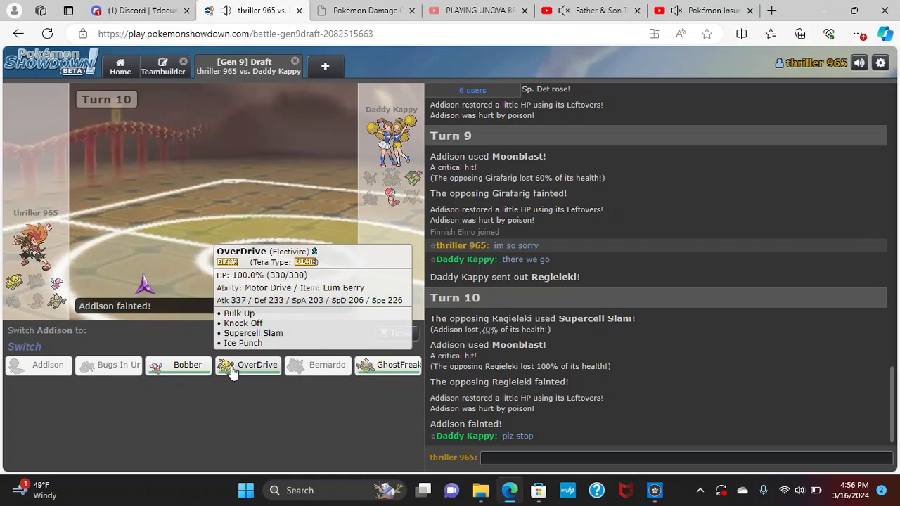
{"action": "mouse_move", "coordinate": [388, 366]}
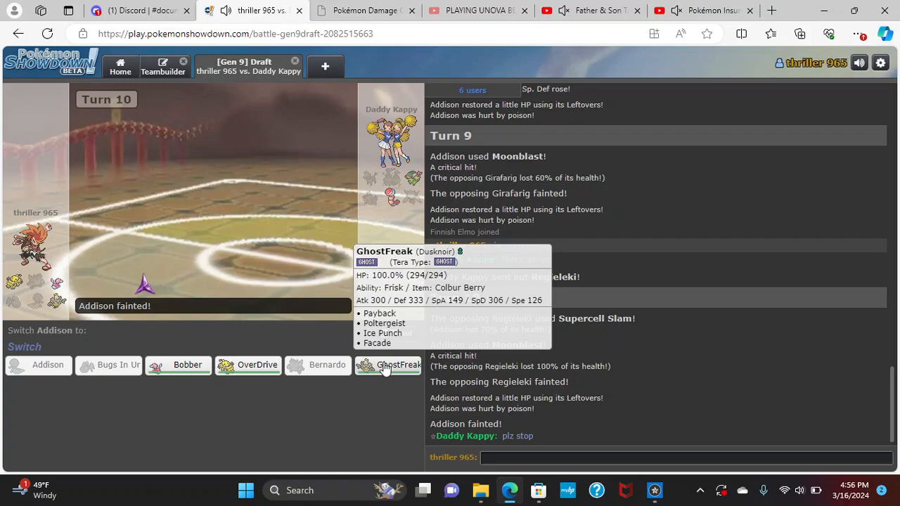
{"action": "mouse_move", "coordinate": [187, 366]}
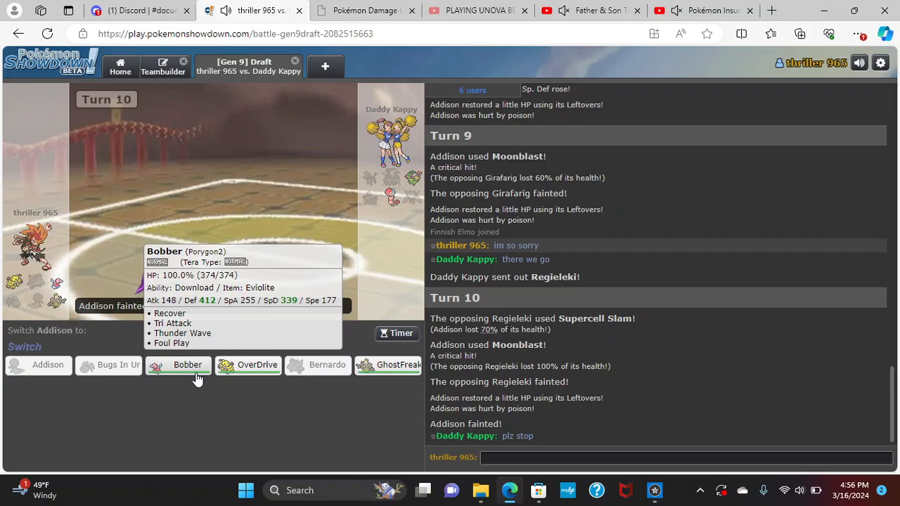
{"action": "mouse_move", "coordinate": [246, 420]}
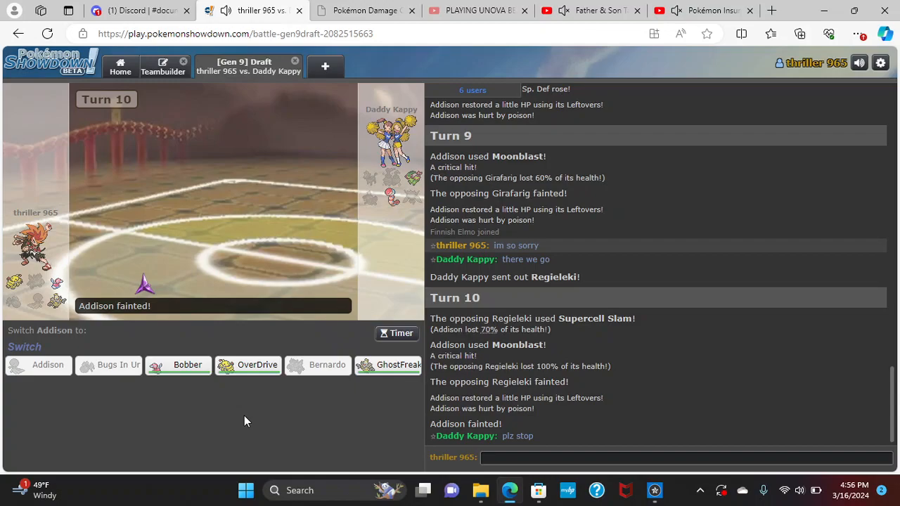
{"action": "mouse_move", "coordinate": [247, 369]}
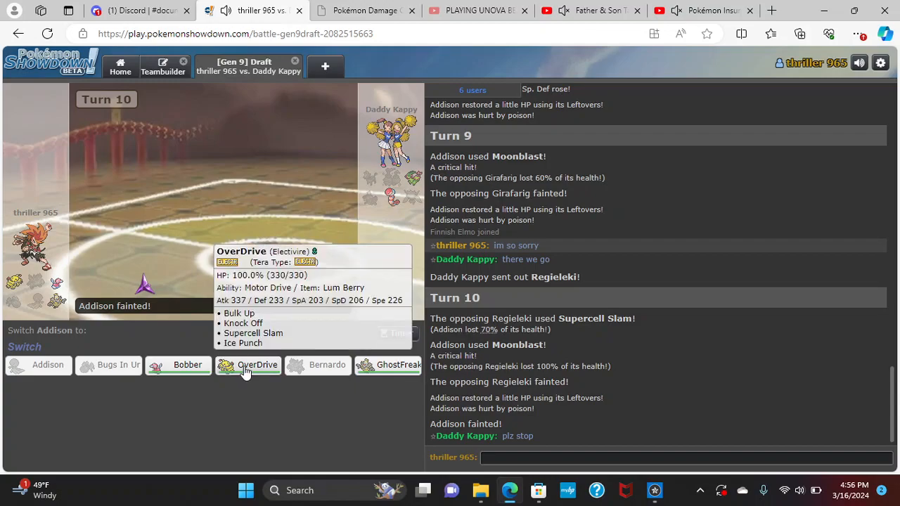
- Send in OverDrive for the fainted Addison, then use Ice Punch and Bulk Up
{"action": "left_click", "coordinate": [247, 364]}
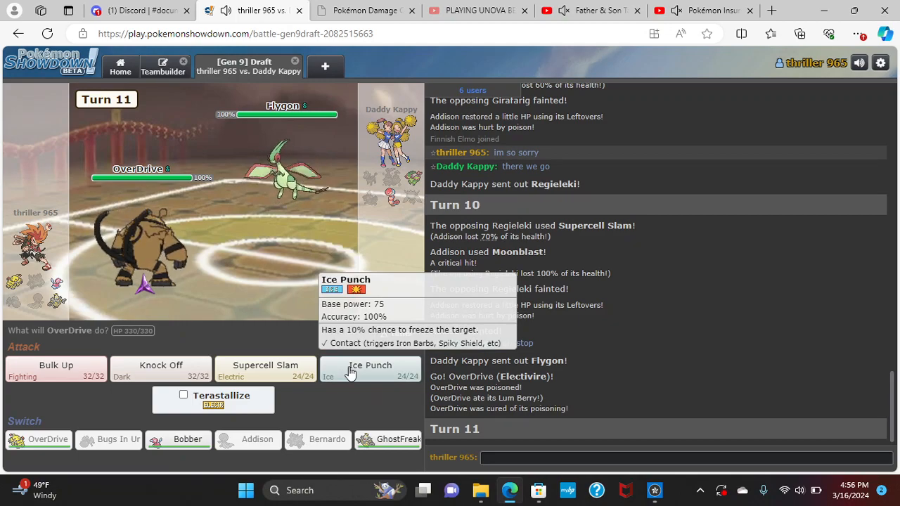
{"action": "left_click", "coordinate": [370, 366]}
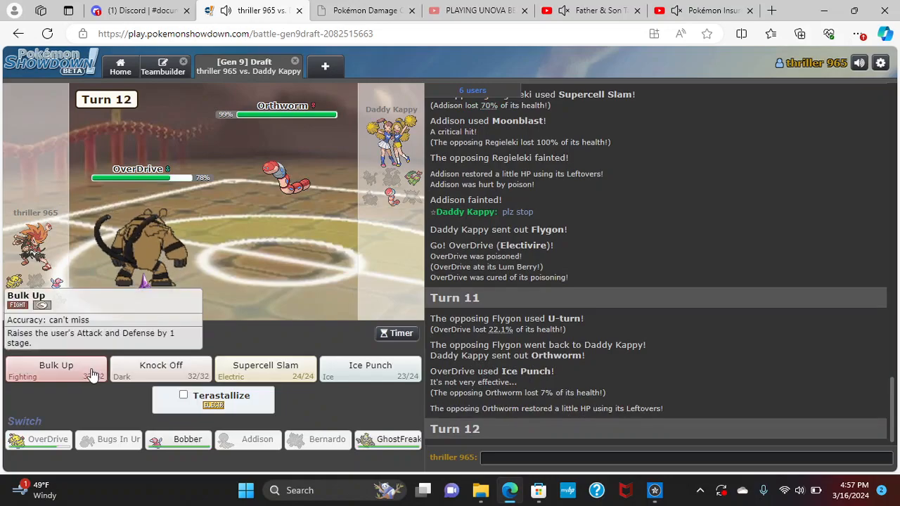
{"action": "left_click", "coordinate": [57, 366]}
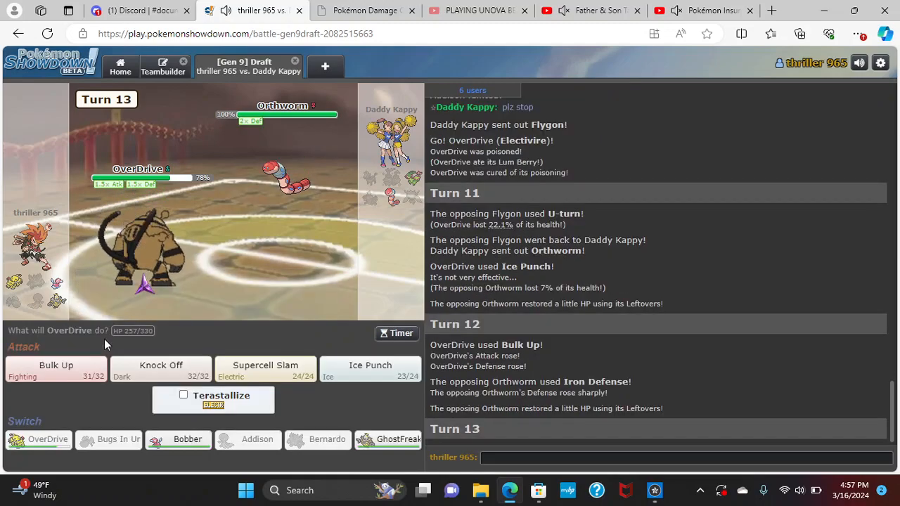
- Hit Orthworm with Knock Off, skip to turn end, and send in Bobber after OverDrive faints
{"action": "left_click", "coordinate": [160, 369]}
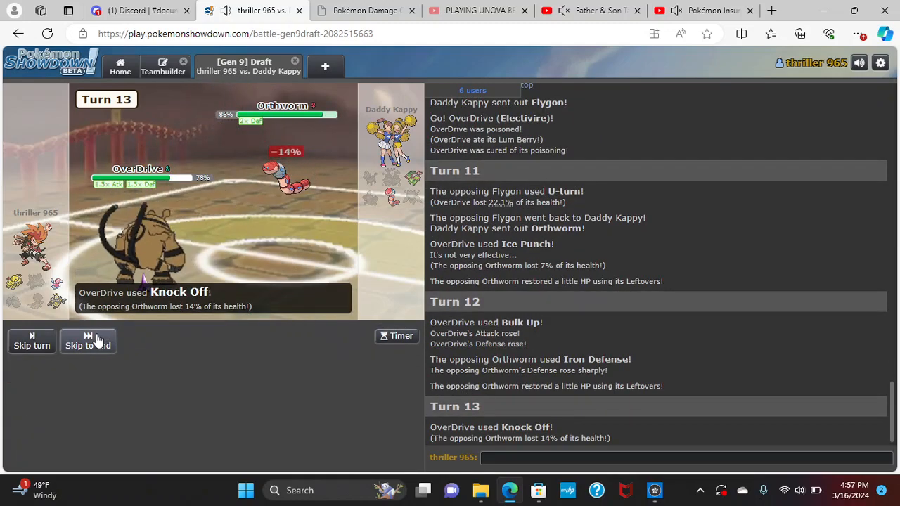
{"action": "left_click", "coordinate": [88, 342]}
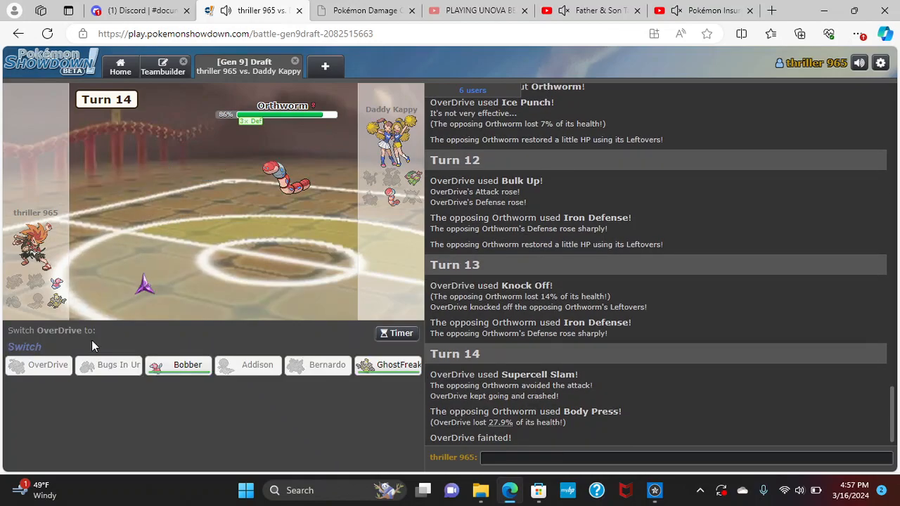
{"action": "mouse_move", "coordinate": [388, 366]}
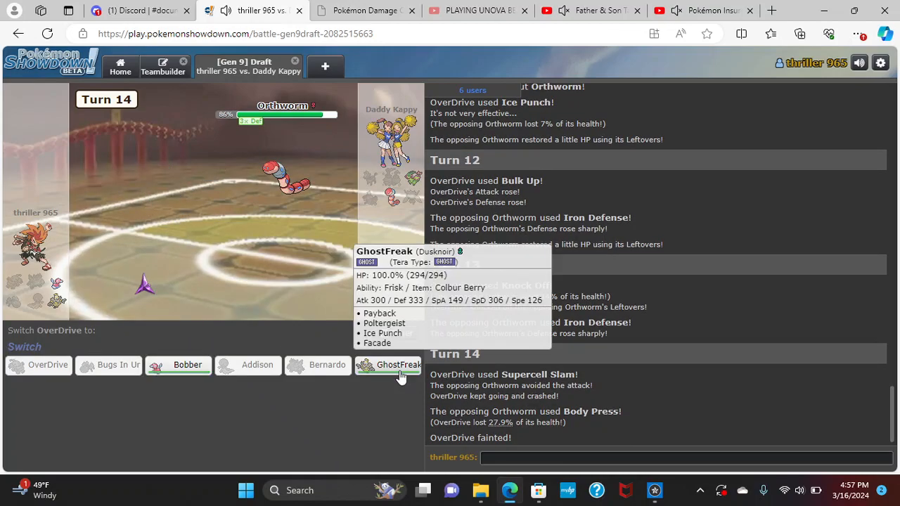
{"action": "left_click", "coordinate": [188, 365]}
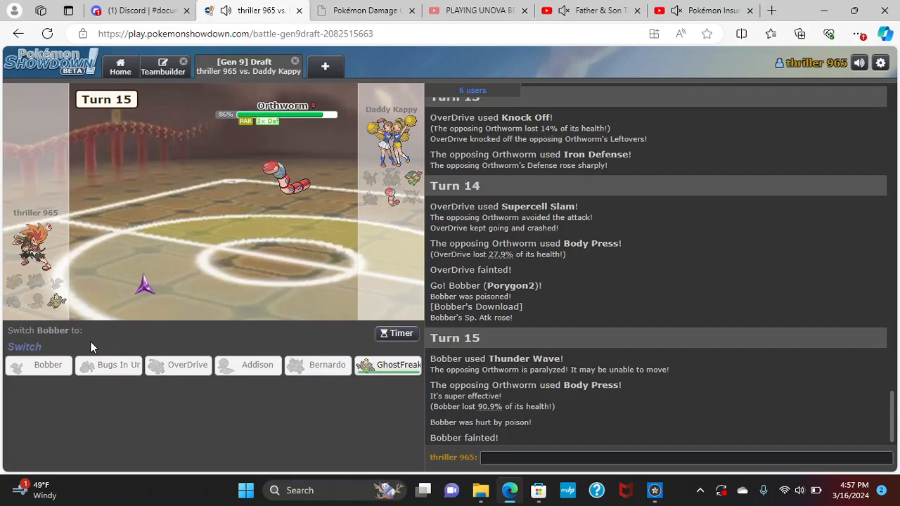
- Send in GhostFreak as the last Pokémon and say 'ggs' in chat
{"action": "left_click", "coordinate": [388, 364]}
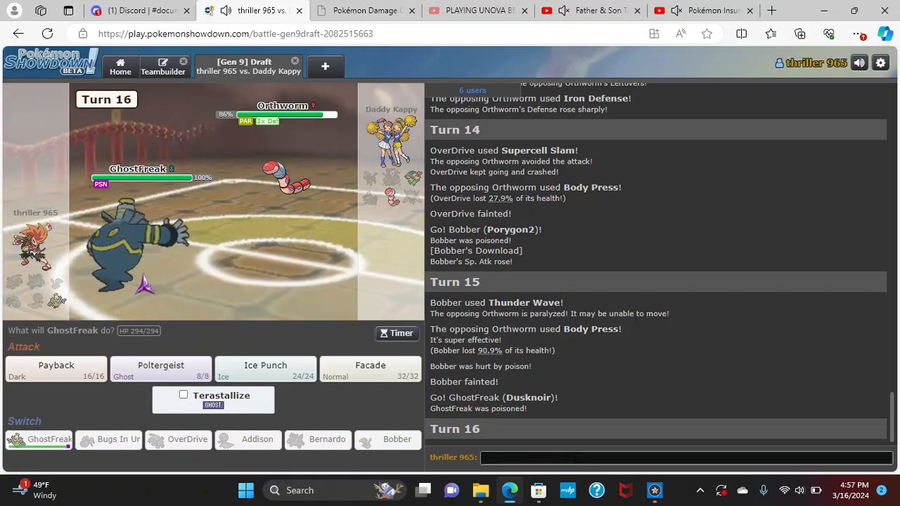
{"action": "type", "text": "ggs"}
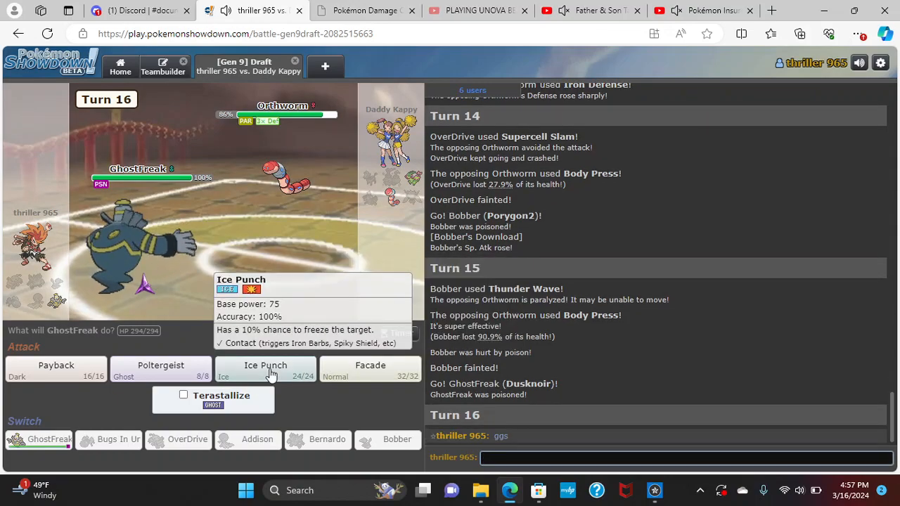
{"action": "mouse_move", "coordinate": [160, 370]}
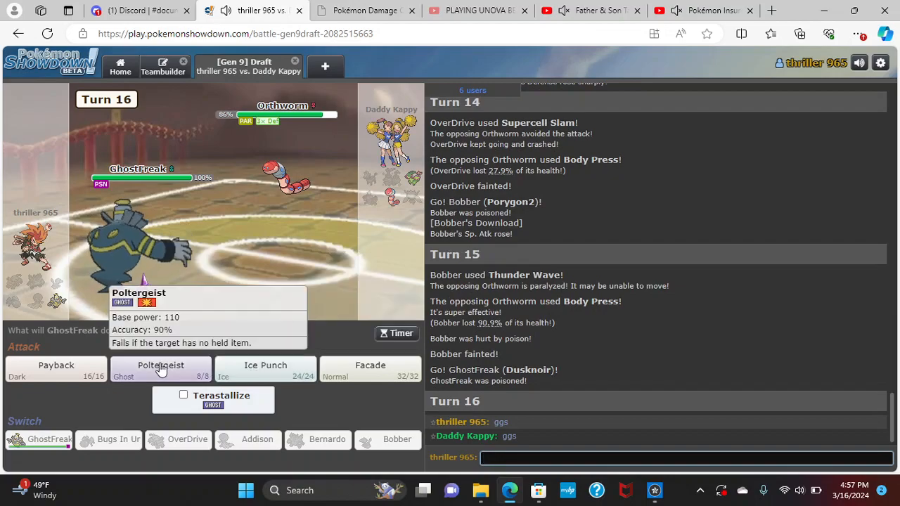
- Attack Orthworm with Poltergeist, Payback, then Ice Punch twice through Turn 20
{"action": "left_click", "coordinate": [161, 369]}
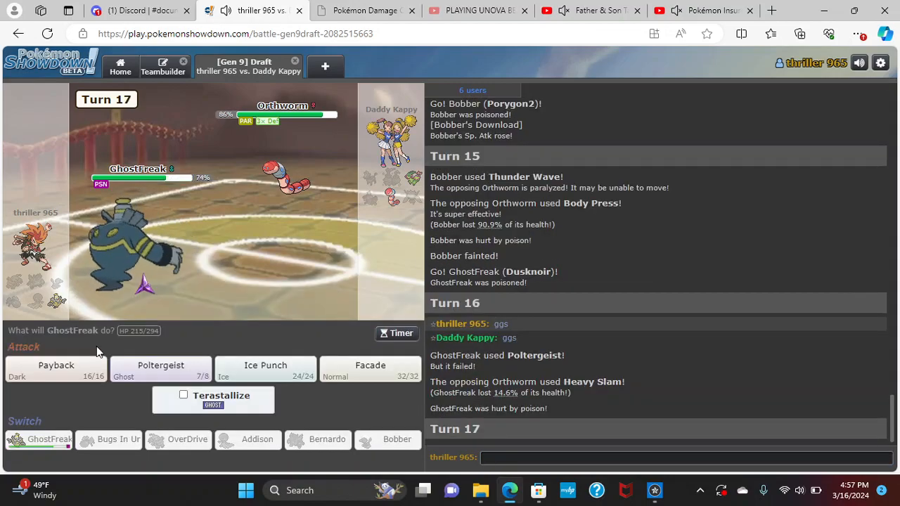
{"action": "left_click", "coordinate": [56, 369]}
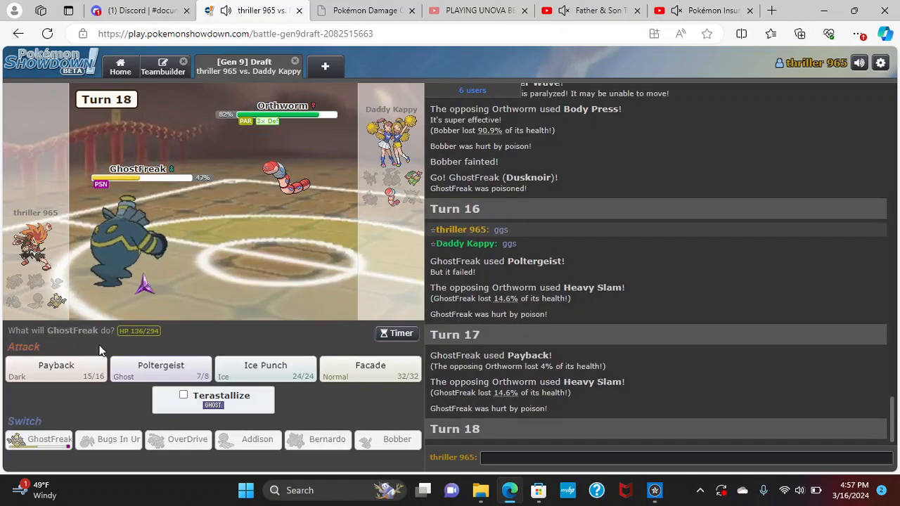
{"action": "left_click", "coordinate": [265, 369]}
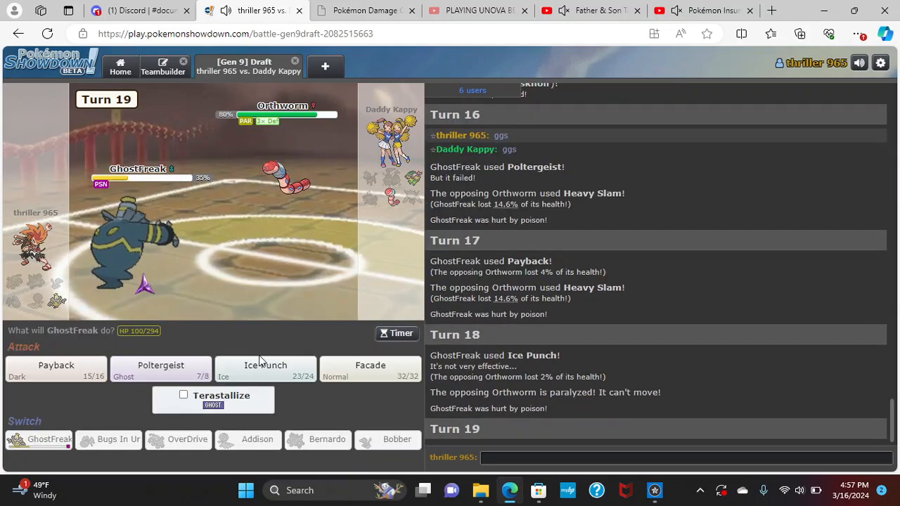
{"action": "left_click", "coordinate": [264, 369]}
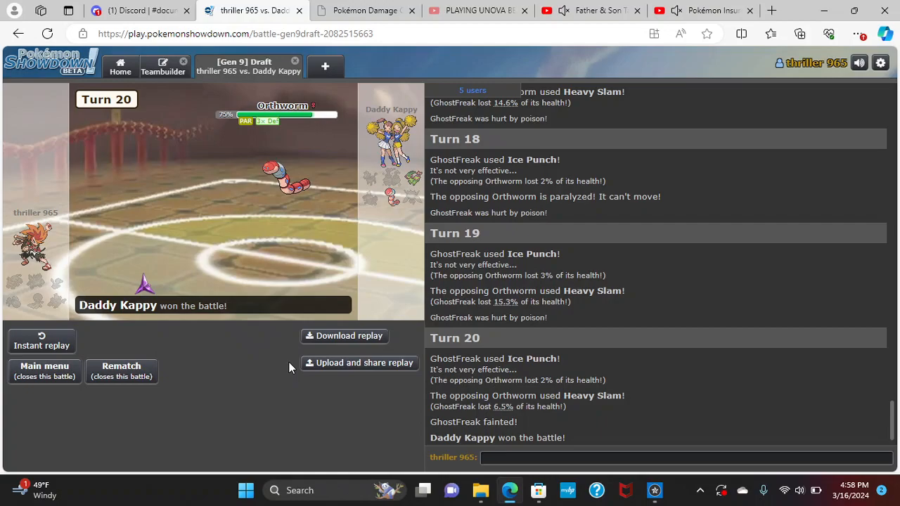
{"action": "mouse_move", "coordinate": [288, 180]}
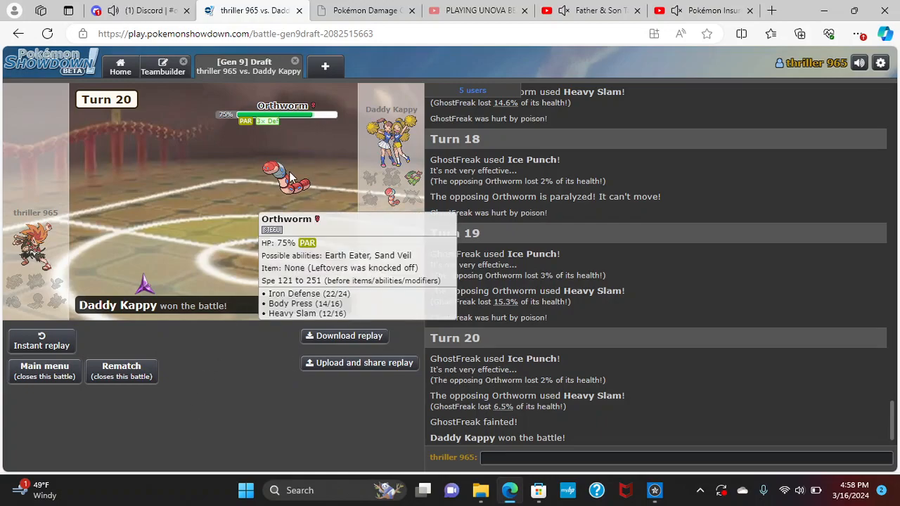
{"action": "mouse_move", "coordinate": [293, 154]}
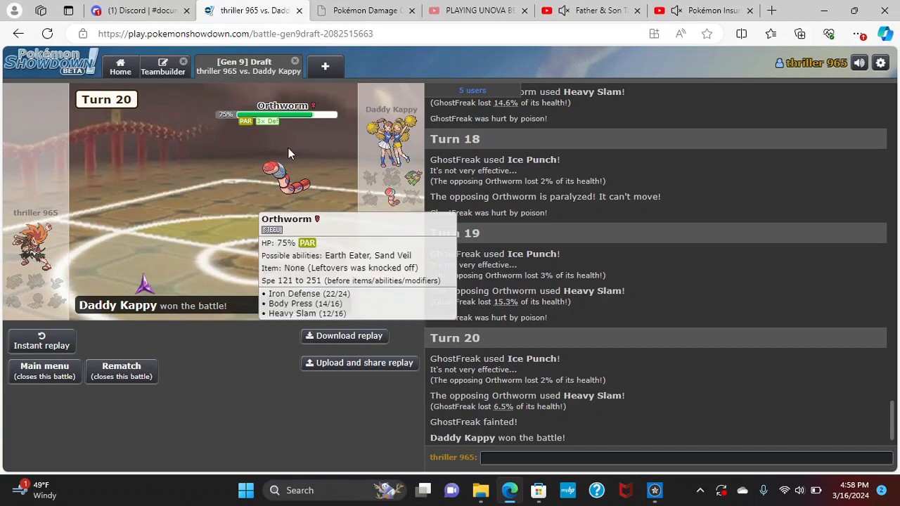
{"action": "mouse_move", "coordinate": [28, 270]}
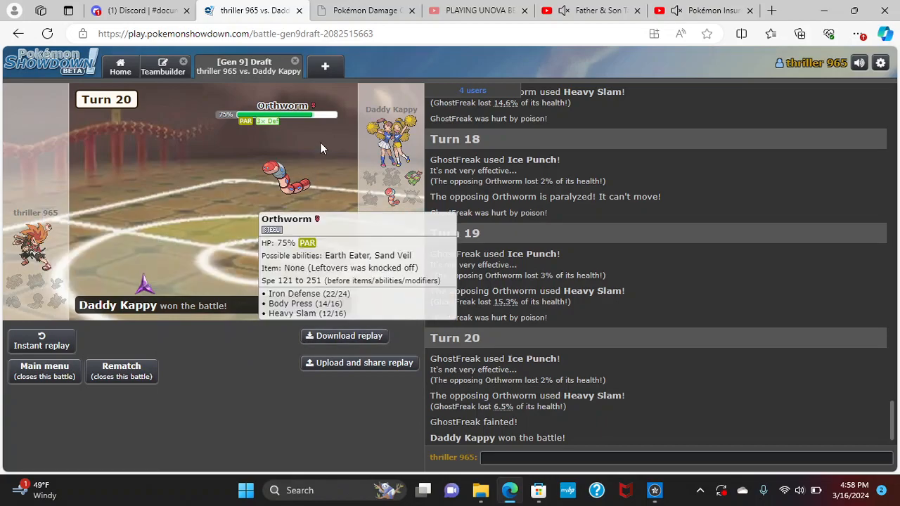
{"action": "mouse_move", "coordinate": [265, 212]}
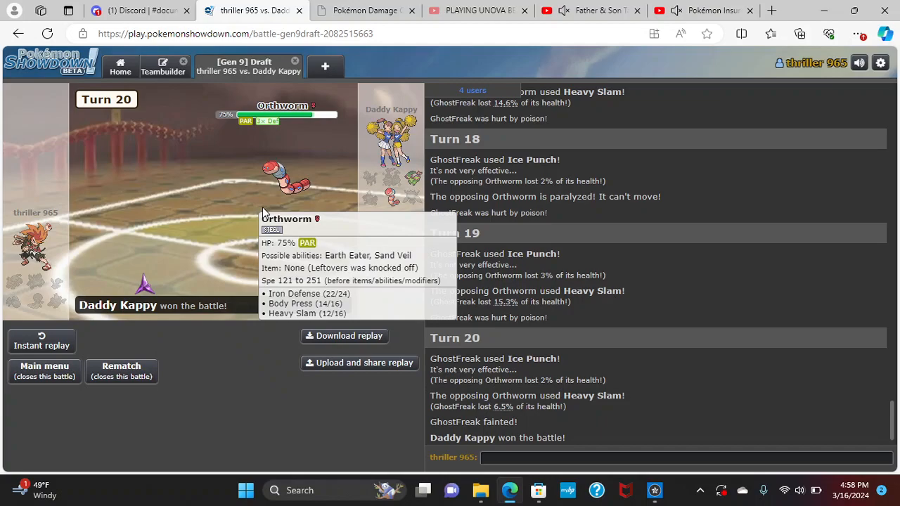
{"action": "mouse_move", "coordinate": [301, 90]}
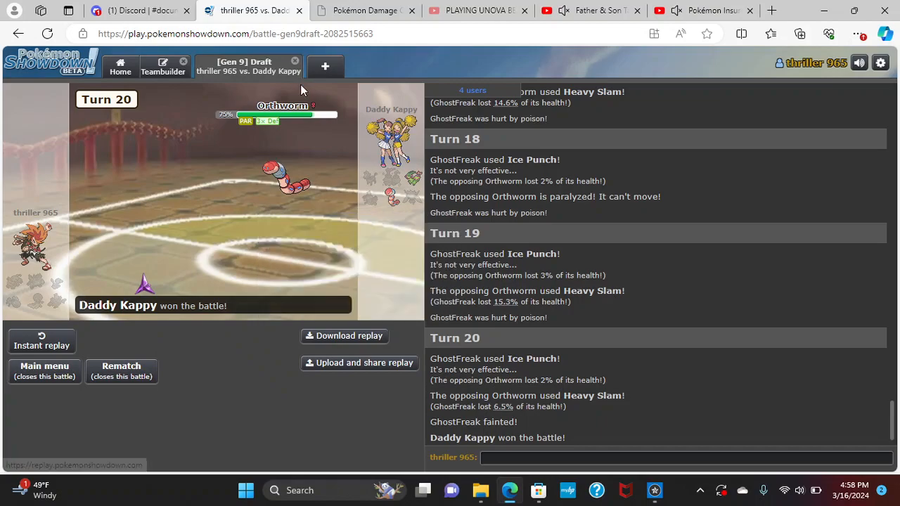
{"action": "mouse_move", "coordinate": [289, 176]}
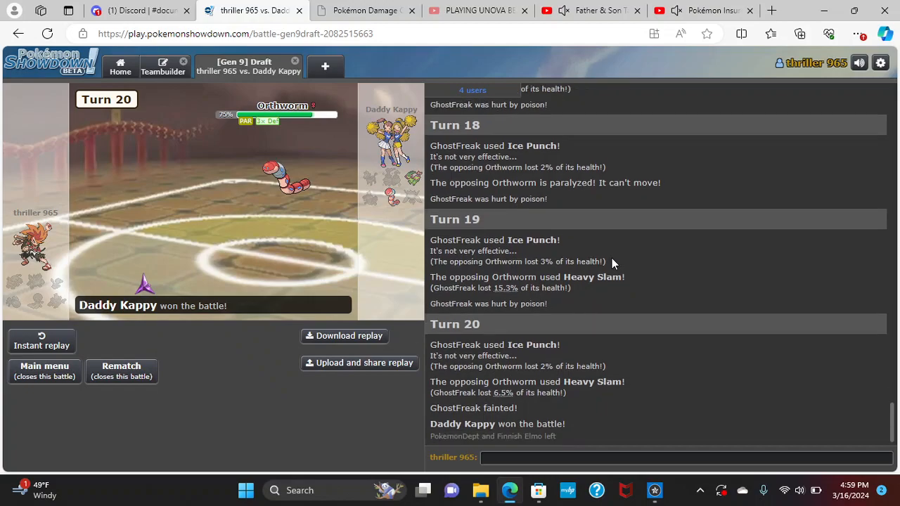
{"action": "mouse_move", "coordinate": [324, 420]}
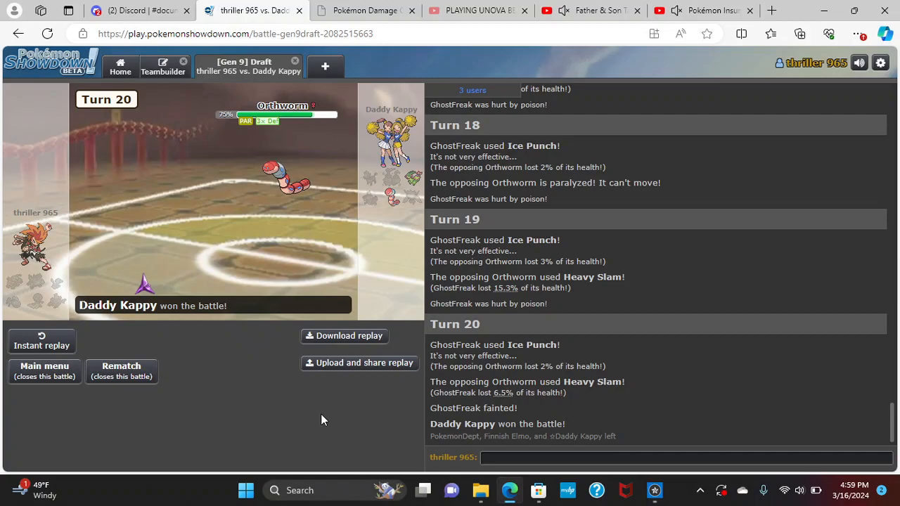
{"action": "mouse_move", "coordinate": [499, 479]}
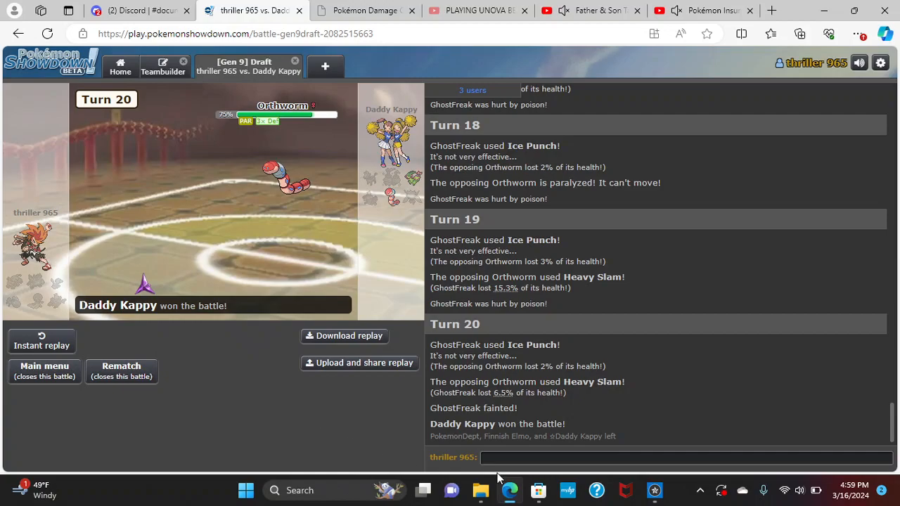